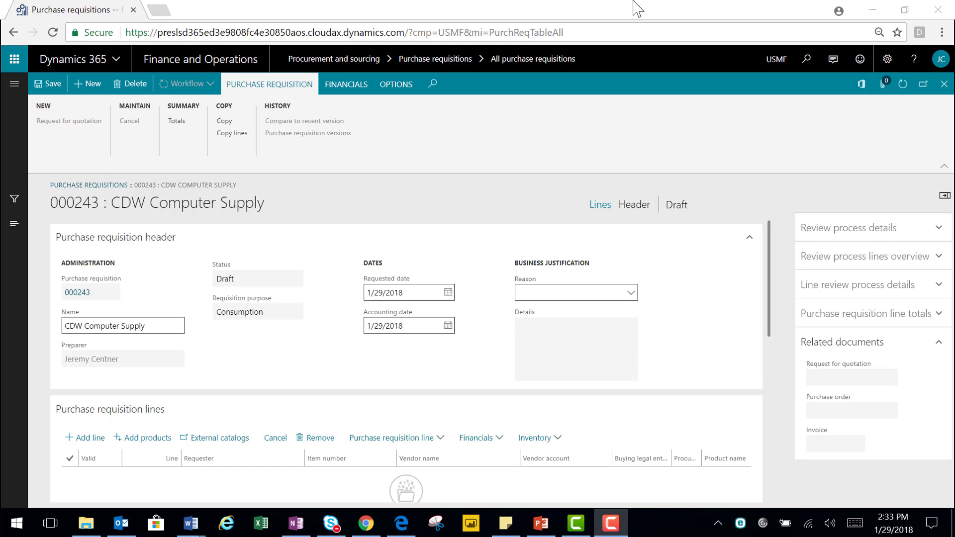
{"action": "mouse_move", "coordinate": [327, 289]}
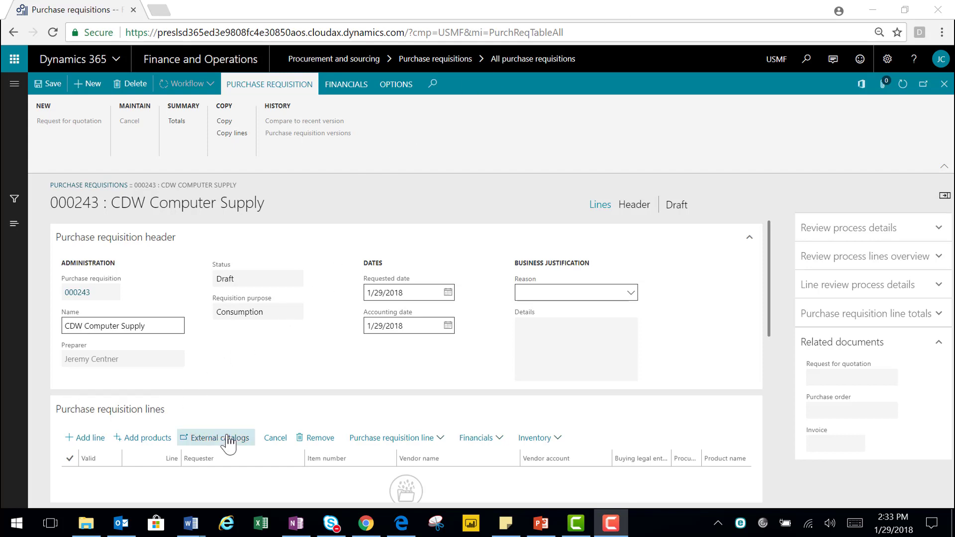
Open the CDW external catalog in the browser, accepting the redirect warning
{"action": "left_click", "coordinate": [219, 437]}
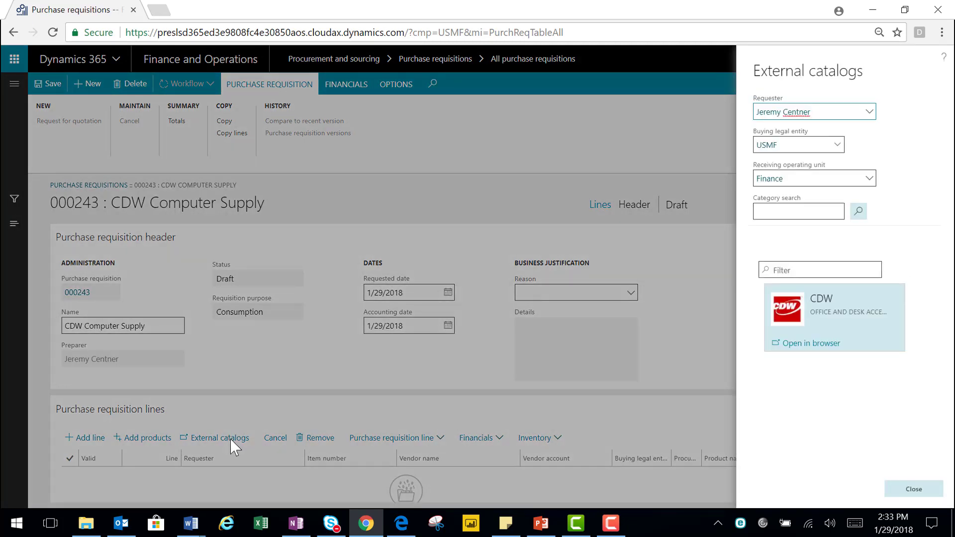
{"action": "mouse_move", "coordinate": [787, 309]}
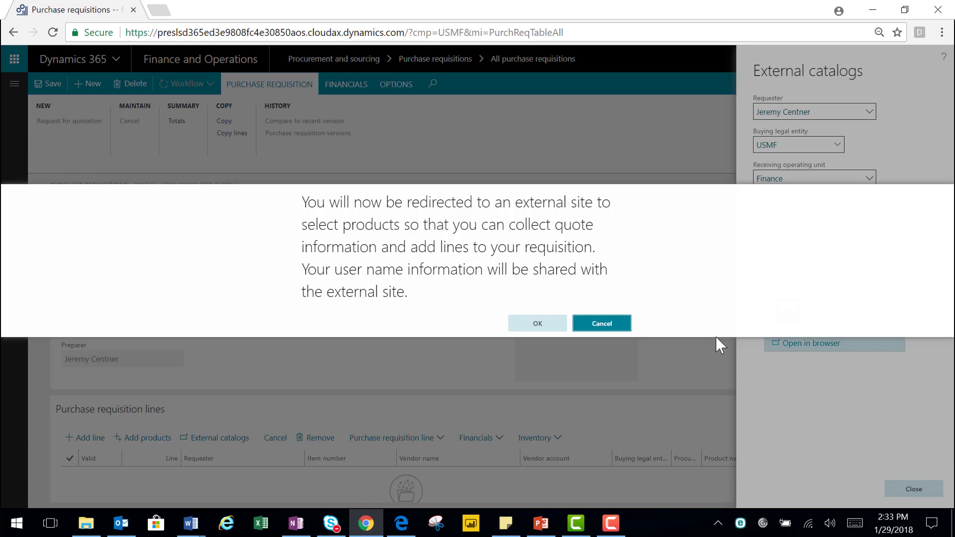
{"action": "left_click", "coordinate": [537, 323]}
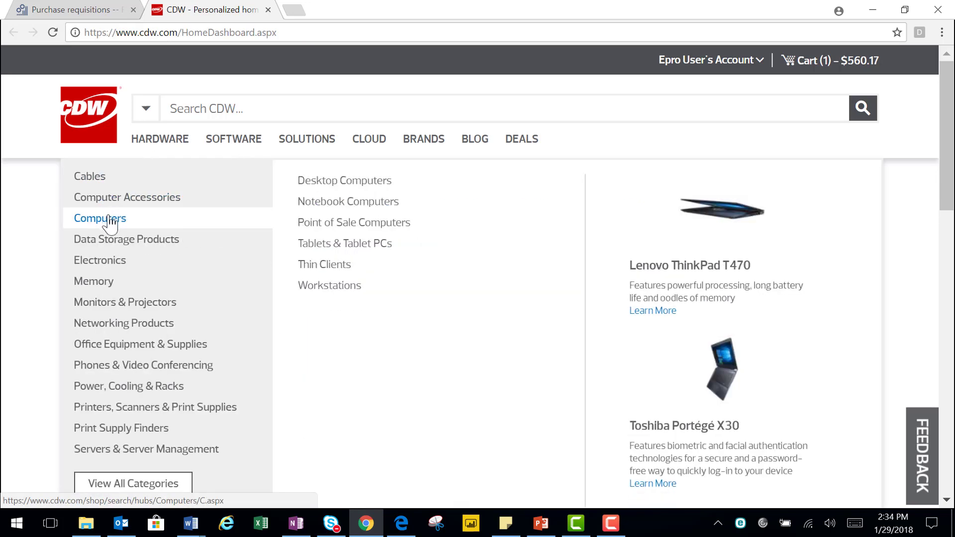
Browse to 13"-14.9" notebook computers and add the Lenovo ThinkPad T470s to the cart
{"action": "left_click", "coordinate": [348, 201]}
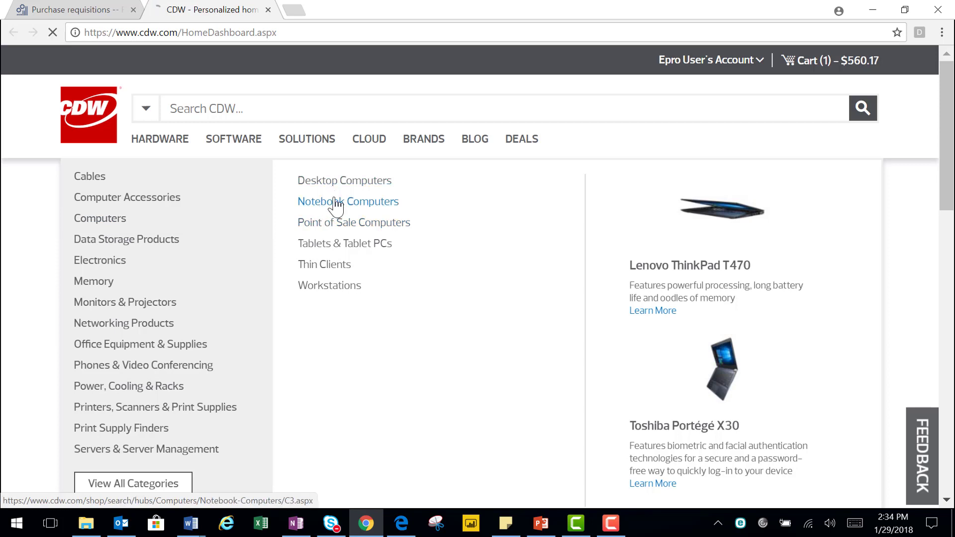
{"action": "left_click", "coordinate": [348, 200]}
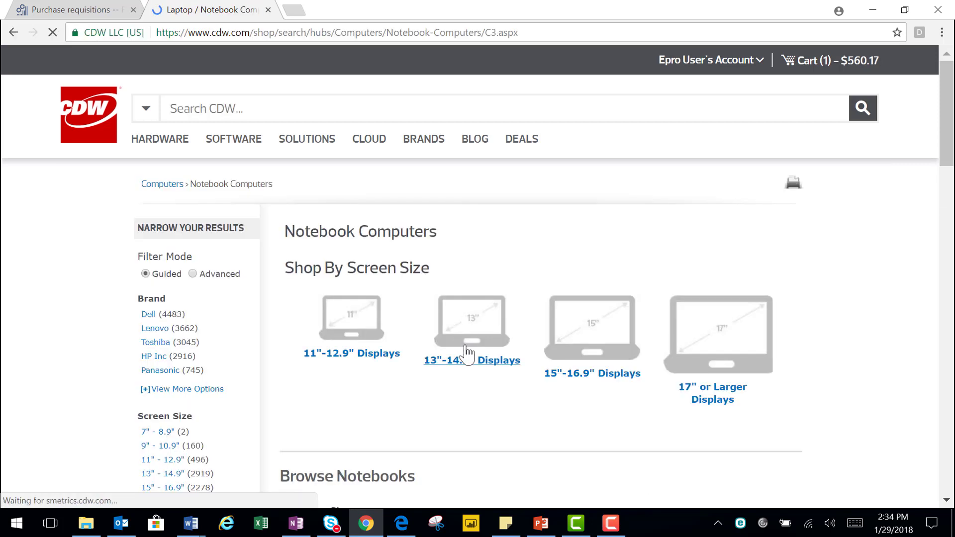
{"action": "left_click", "coordinate": [472, 360]}
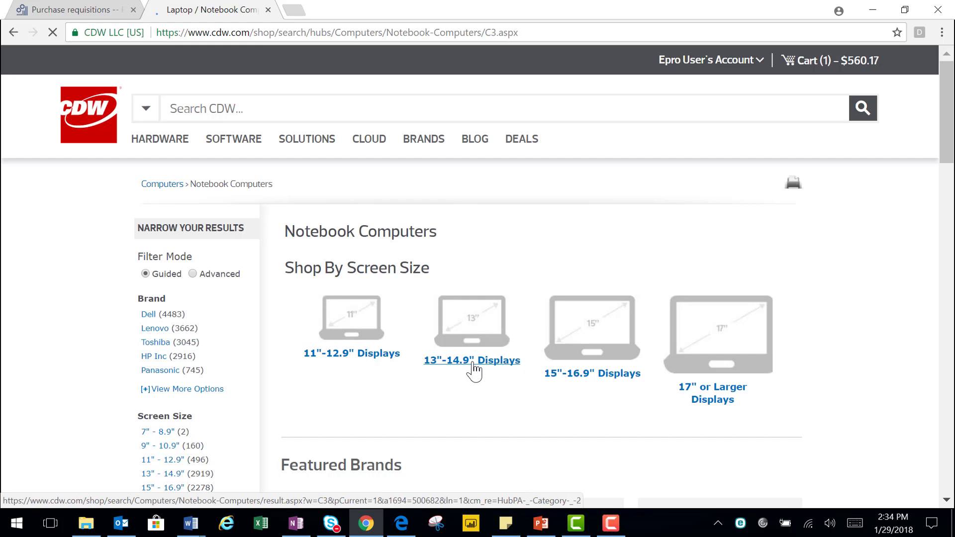
{"action": "left_click", "coordinate": [471, 360]}
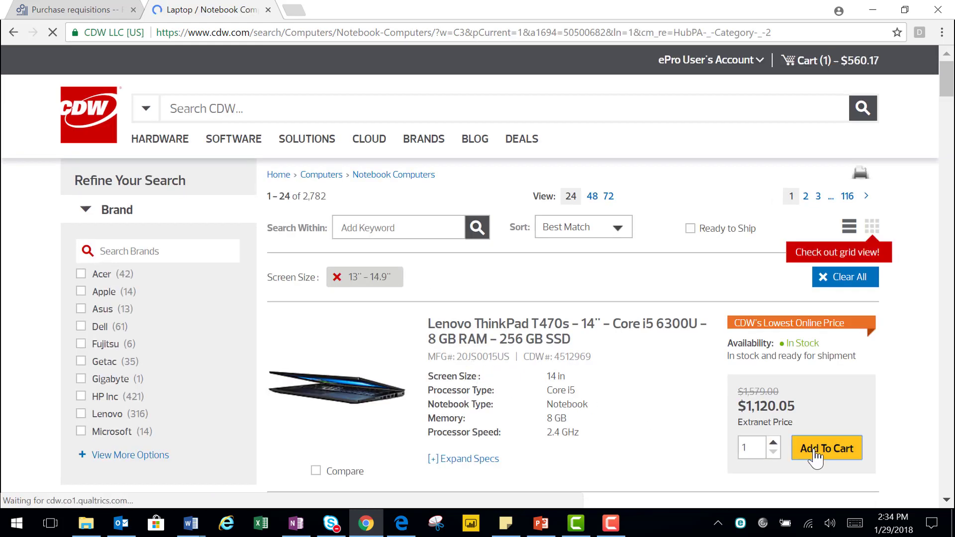
{"action": "left_click", "coordinate": [826, 448]}
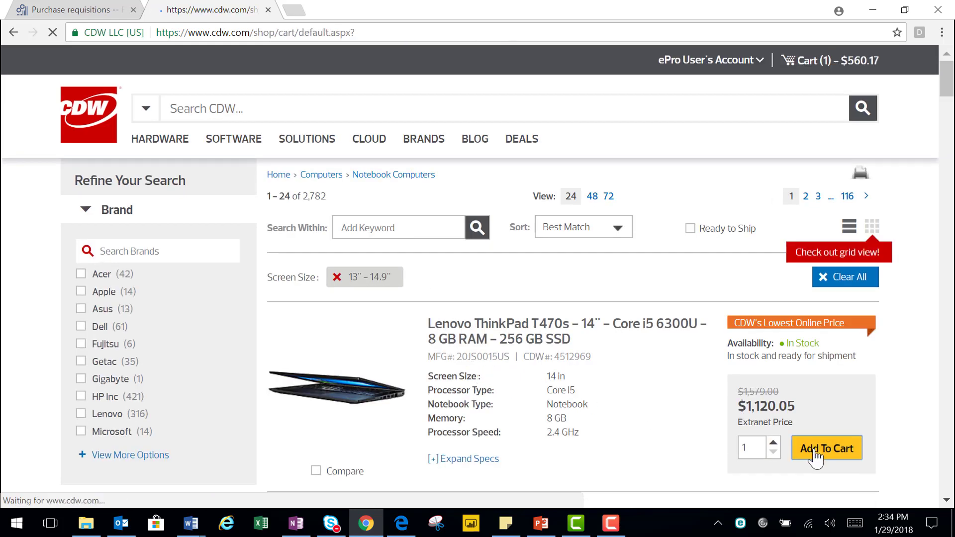
{"action": "left_click", "coordinate": [827, 448]}
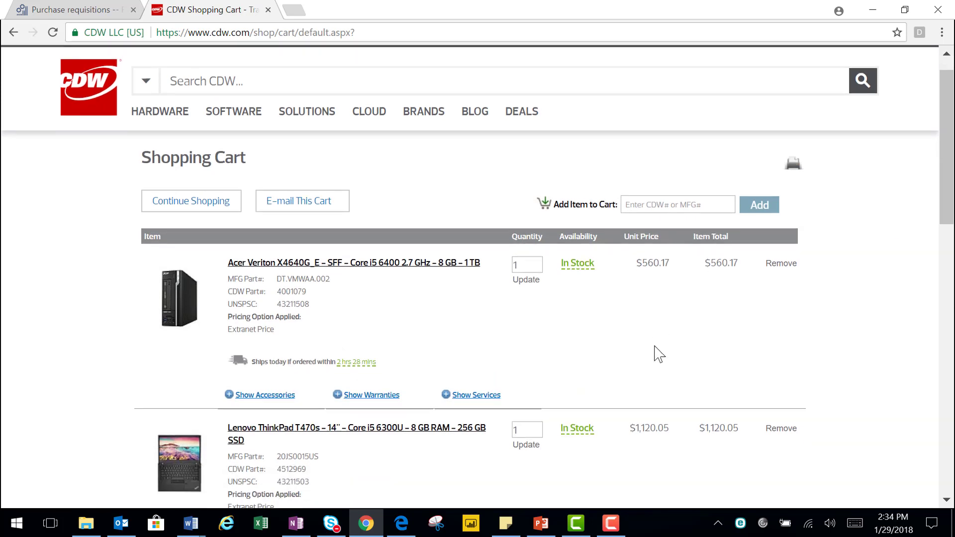
Check out the $1,680.22 desktop-and-laptop cart from the Shopping Cart page
{"action": "scroll", "scroll_direction": "down", "scroll_amount": 3}
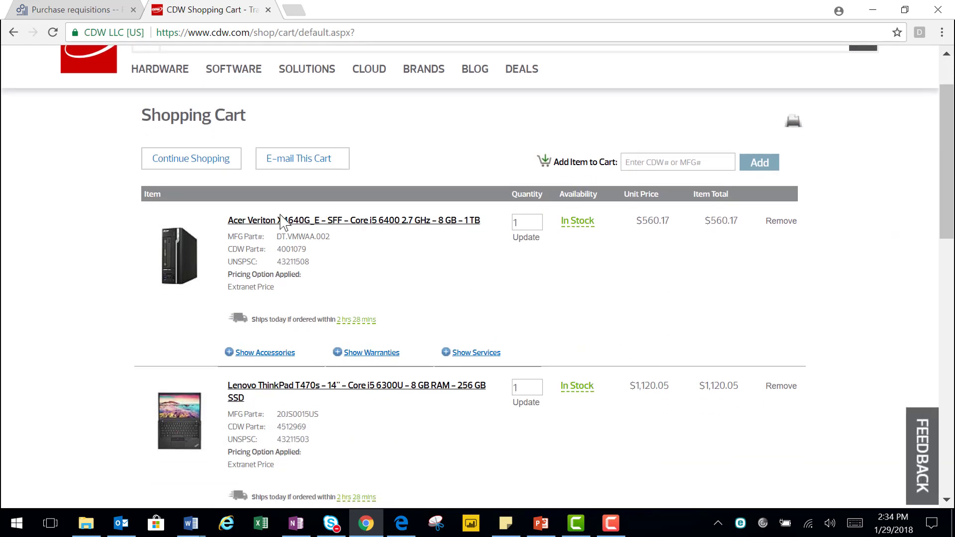
{"action": "scroll", "scroll_direction": "down", "scroll_amount": 3}
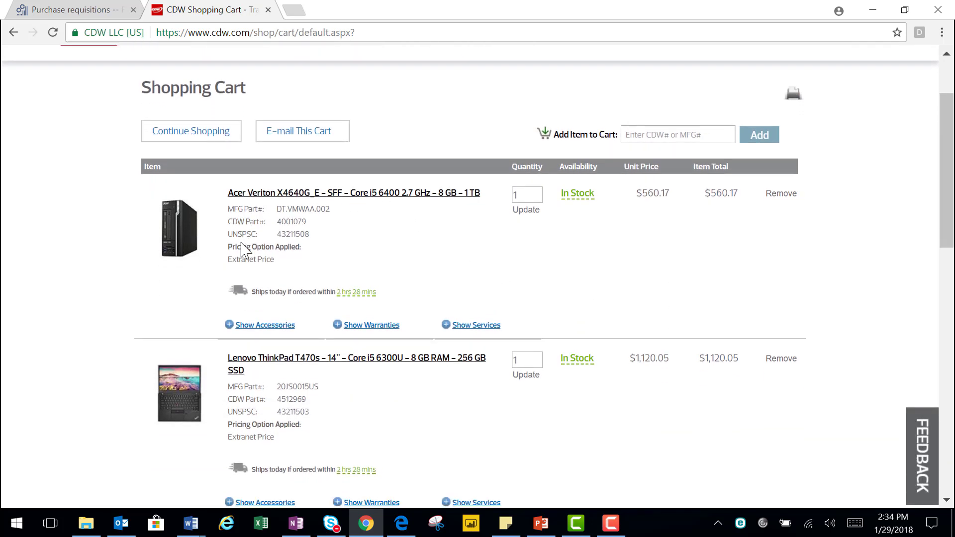
{"action": "scroll", "scroll_direction": "down", "scroll_amount": 3}
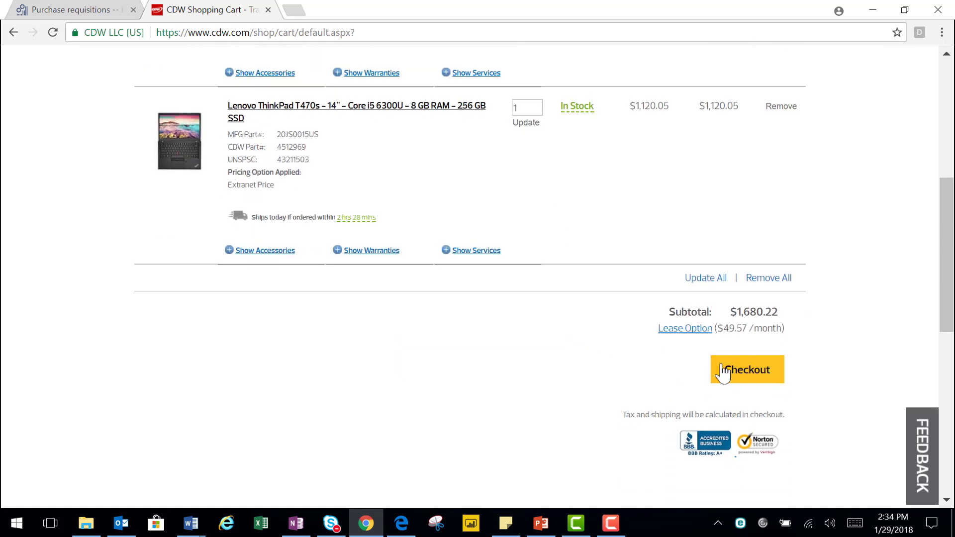
{"action": "left_click", "coordinate": [747, 369]}
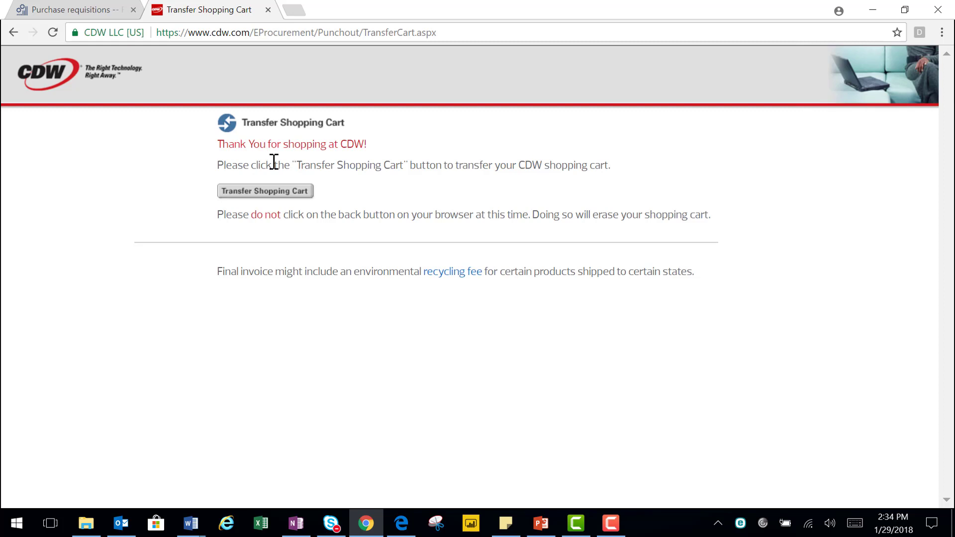
{"action": "mouse_move", "coordinate": [241, 200]}
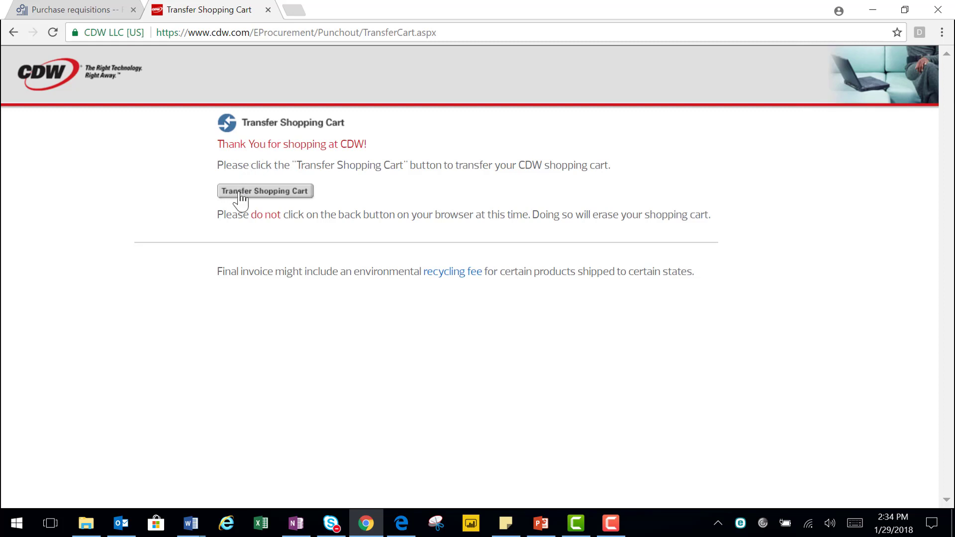
Transfer the CDW shopping cart back to requisition 000243
{"action": "left_click", "coordinate": [264, 191]}
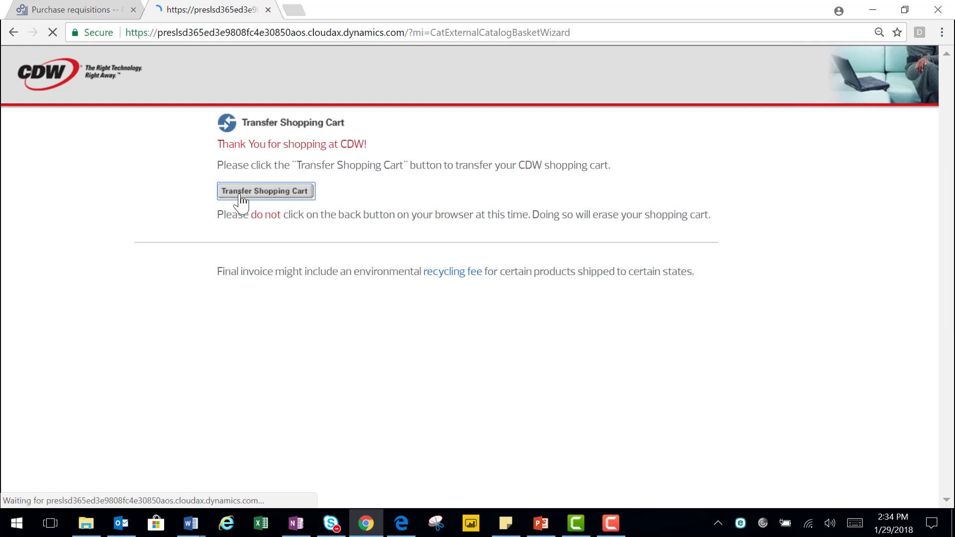
{"action": "left_click", "coordinate": [265, 190]}
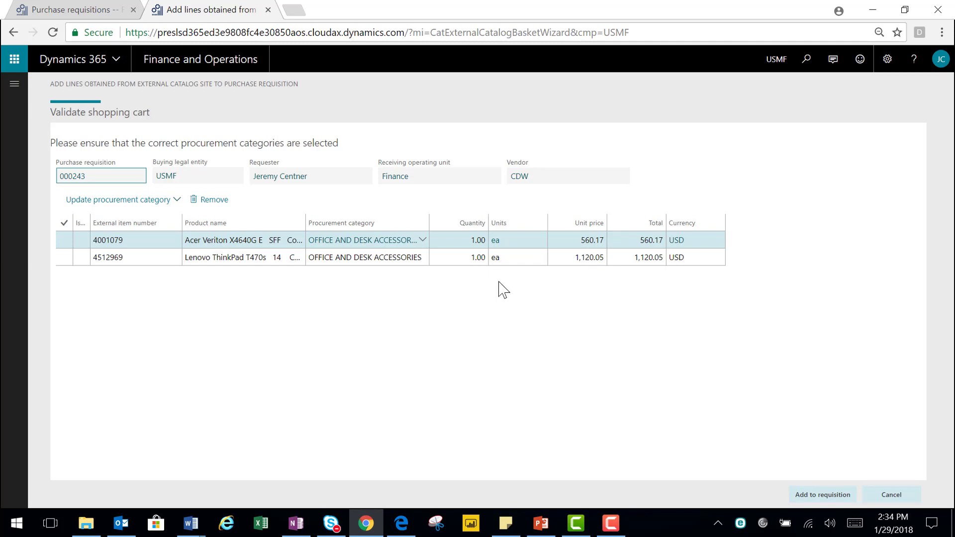
{"action": "mouse_move", "coordinate": [219, 214]}
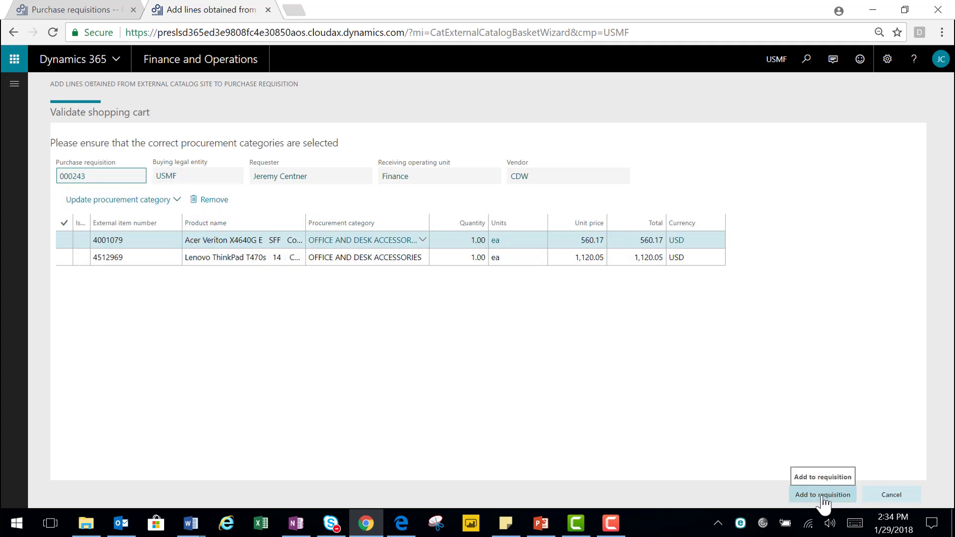
Add the validated Acer desktop and Lenovo laptop lines to requisition 000243
{"action": "left_click", "coordinate": [821, 494]}
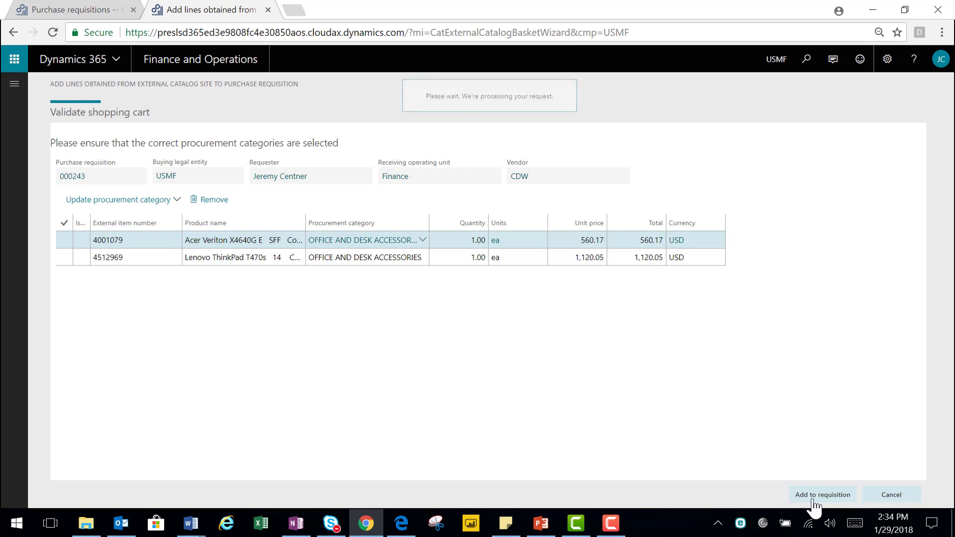
{"action": "left_click", "coordinate": [821, 493]}
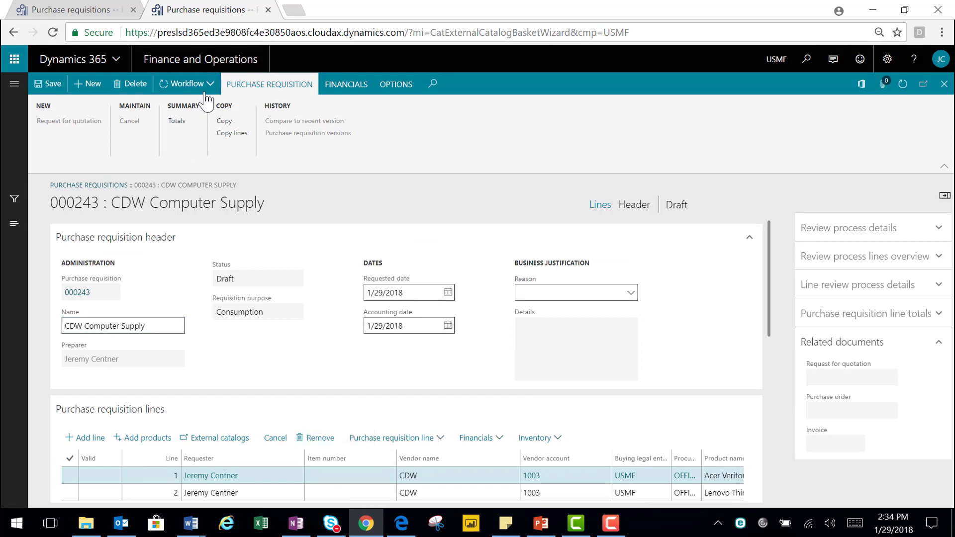
Submit requisition 000243 through the Purchase requisition review workflow
{"action": "left_click", "coordinate": [185, 83]}
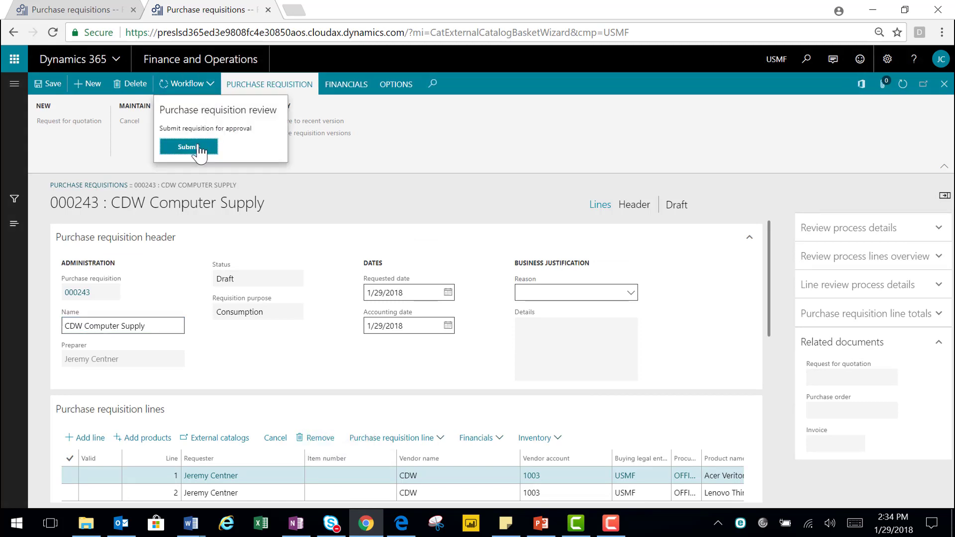
{"action": "left_click", "coordinate": [188, 147]}
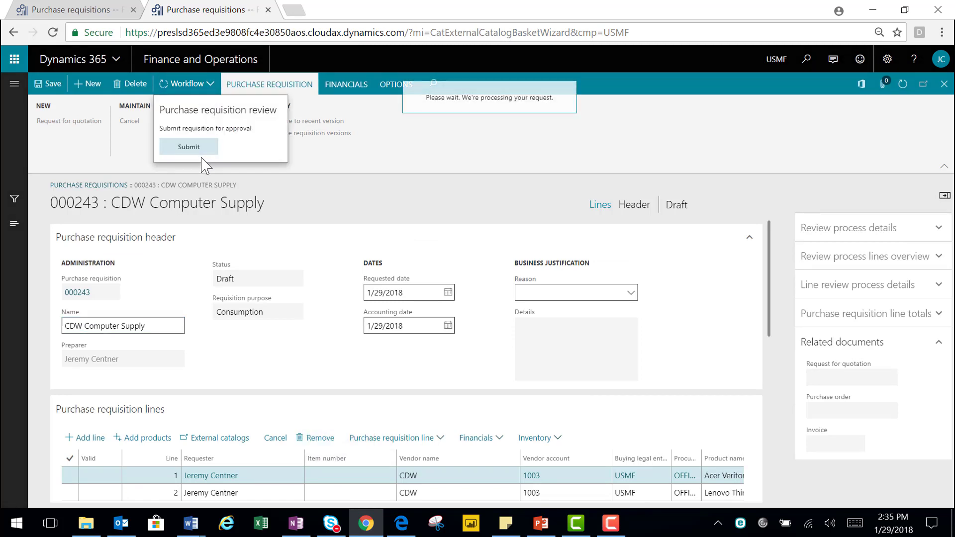